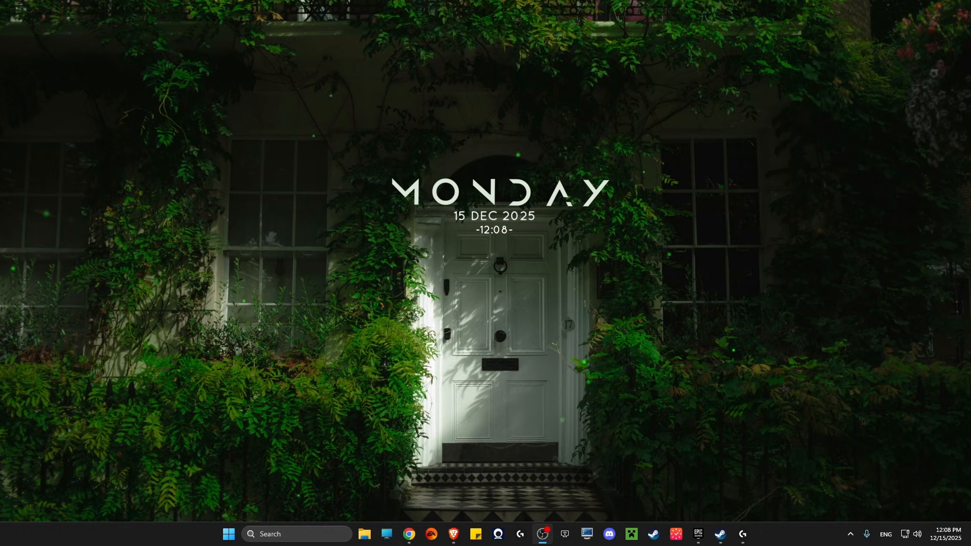
{"action": "mouse_move", "coordinate": [512, 230]}
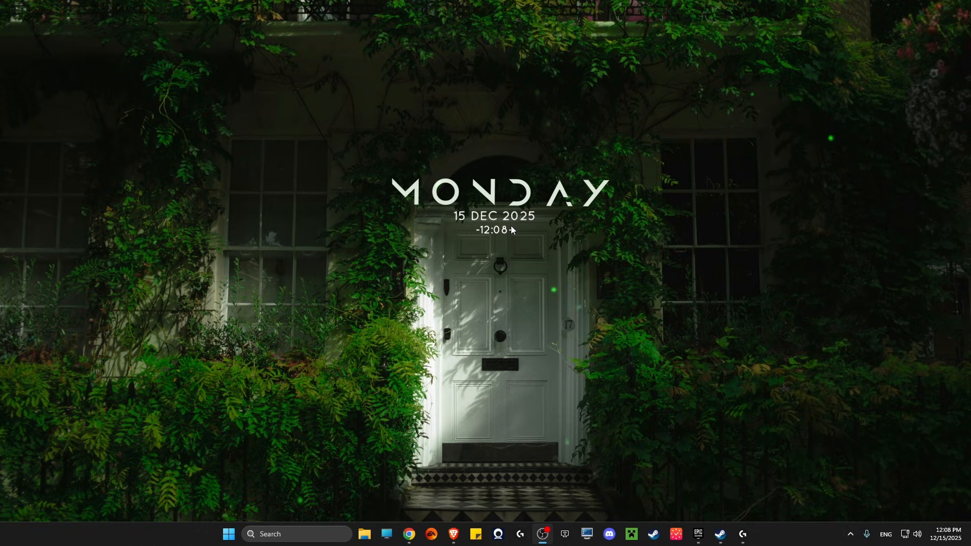
{"action": "mouse_move", "coordinate": [301, 534]}
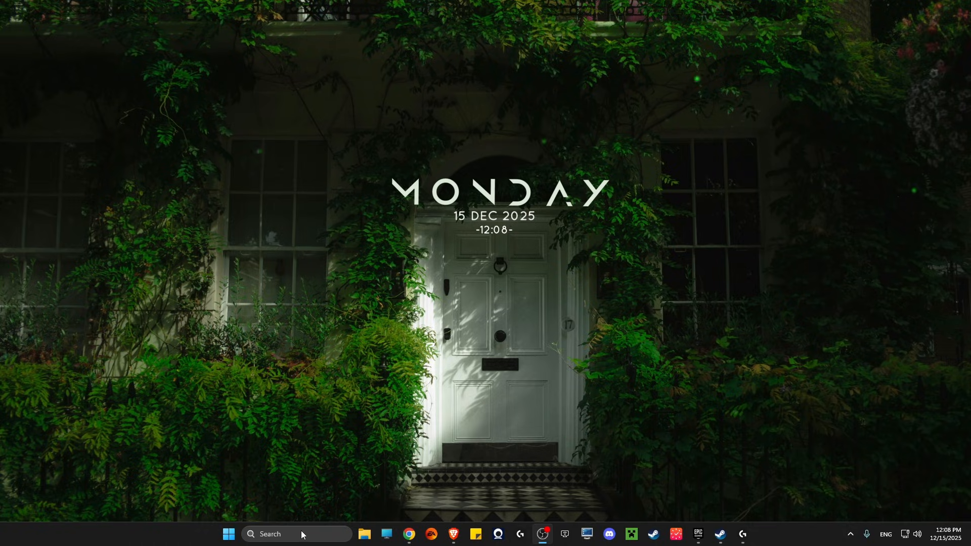
Step: Find Steam via search and open its install folder showing steam.exe
{"action": "type", "text": "steam"}
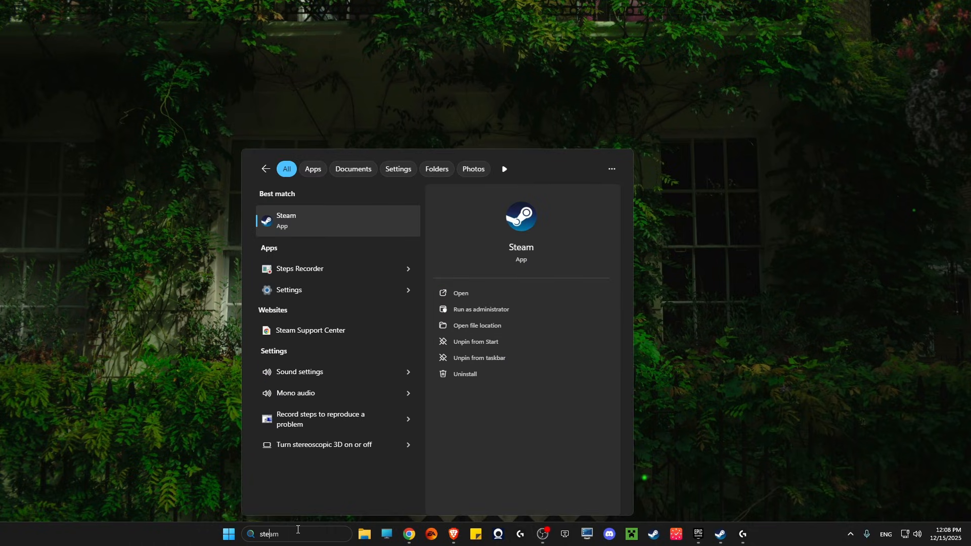
{"action": "left_click", "coordinate": [476, 325]}
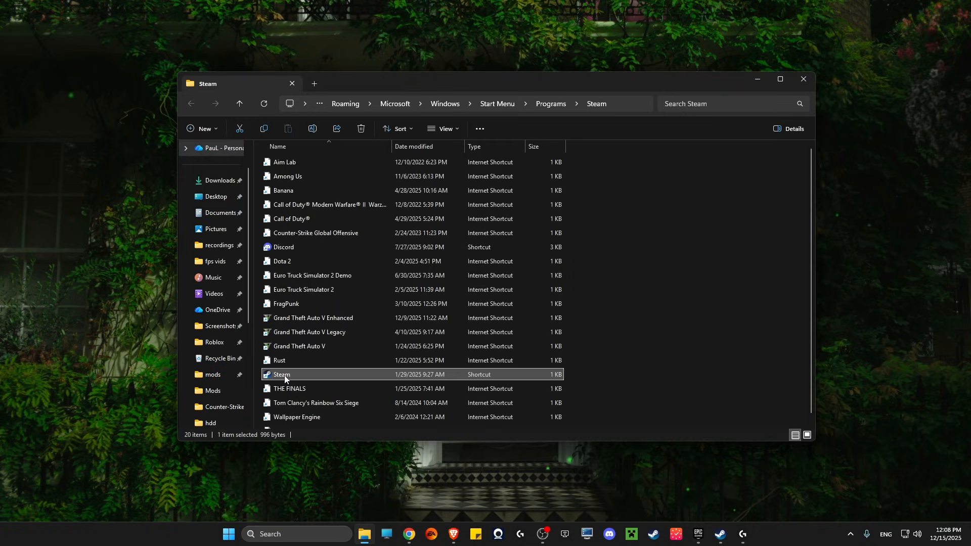
{"action": "right_click", "coordinate": [280, 374]}
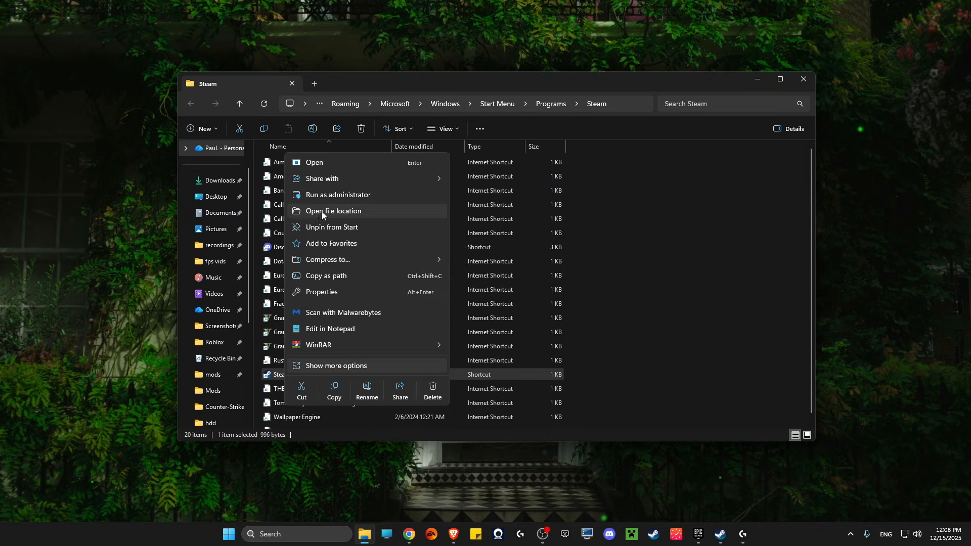
{"action": "left_click", "coordinate": [334, 211]}
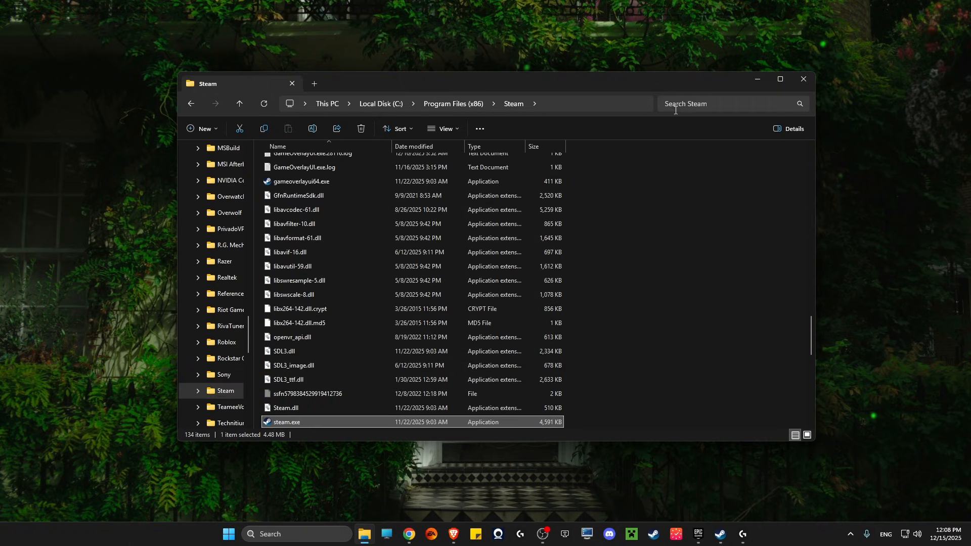
Step: Delete the account's 730 folder inside userdata, then open the Steam community profile page
{"action": "type", "text": "userd"}
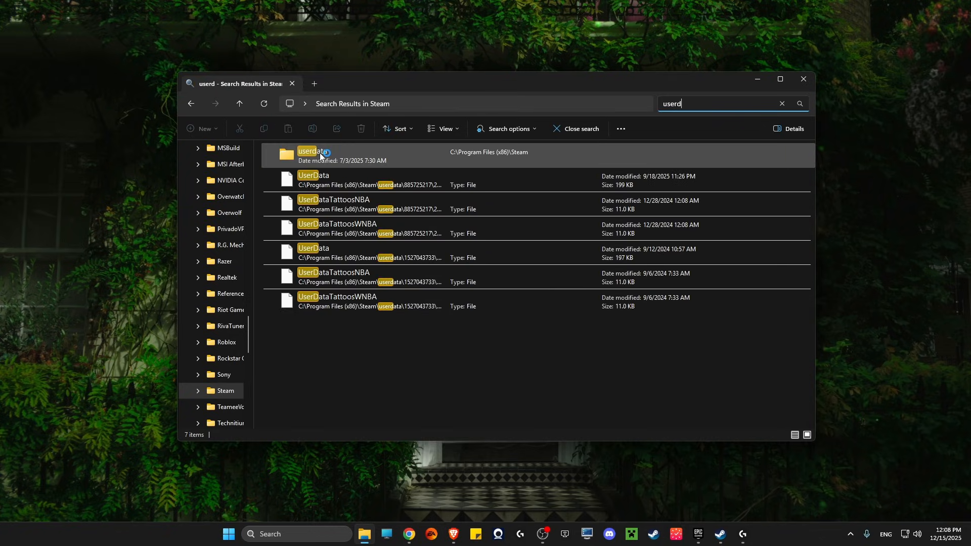
{"action": "double_click", "coordinate": [313, 154]}
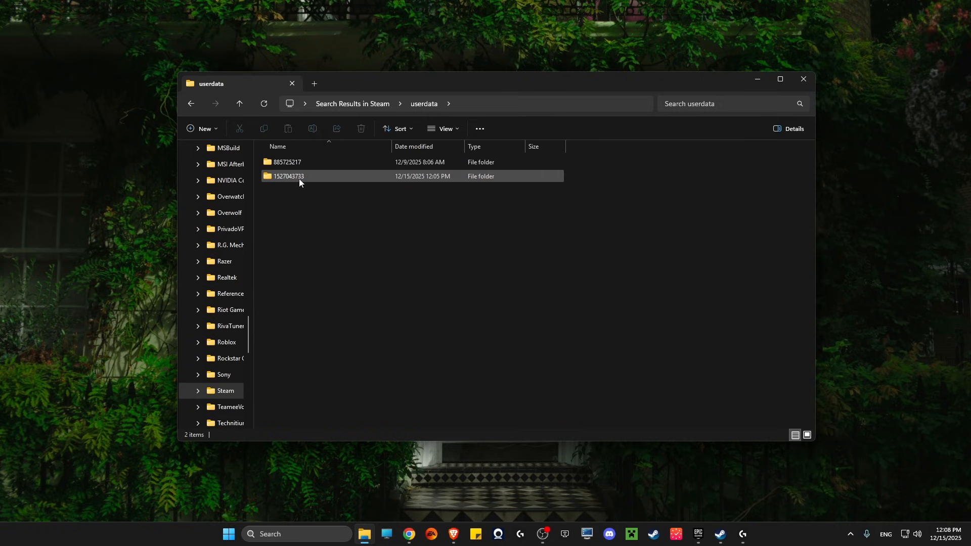
{"action": "mouse_move", "coordinate": [288, 179]}
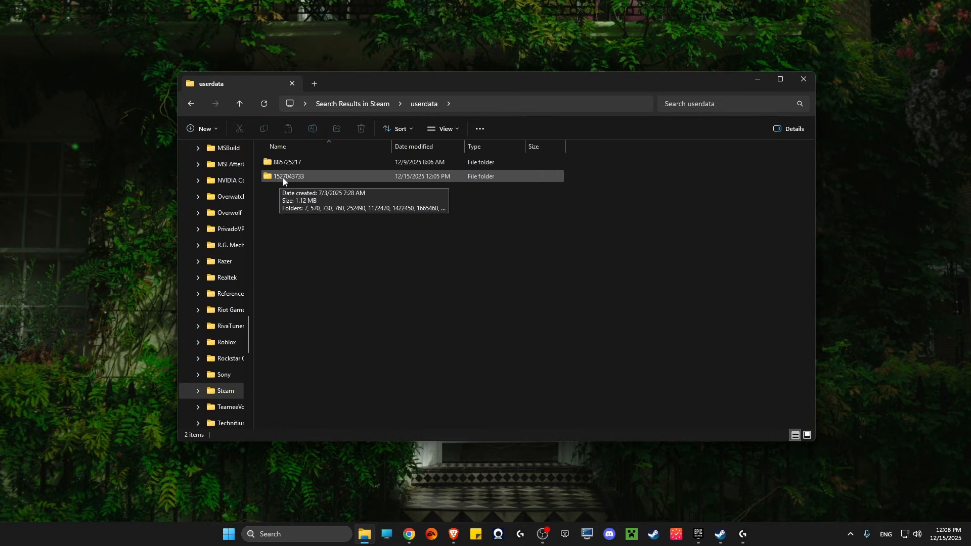
{"action": "double_click", "coordinate": [288, 176]}
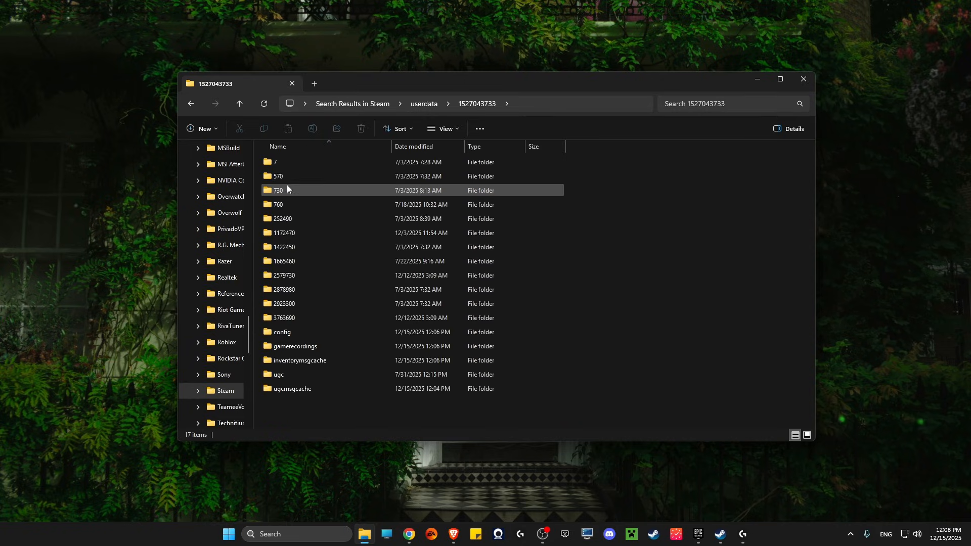
{"action": "right_click", "coordinate": [279, 190]}
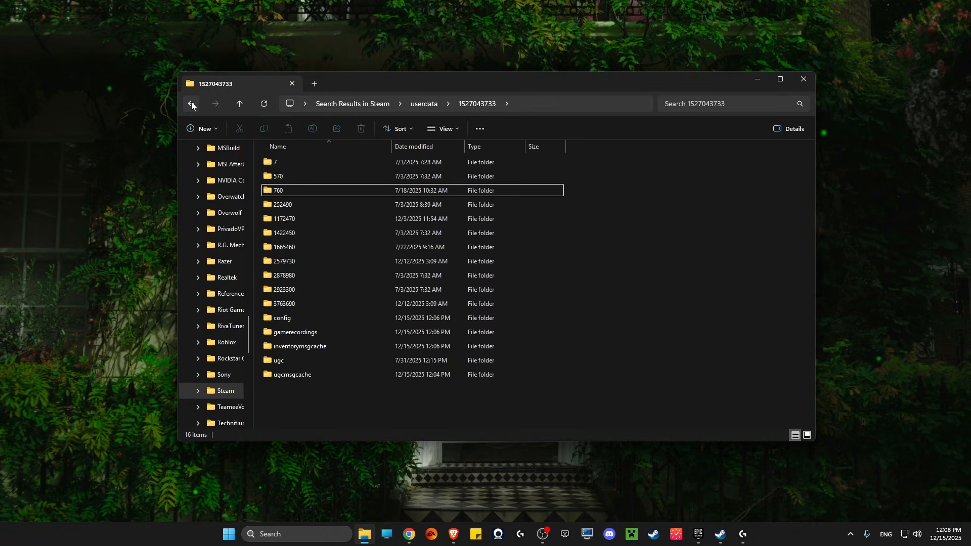
{"action": "left_click", "coordinate": [192, 103]}
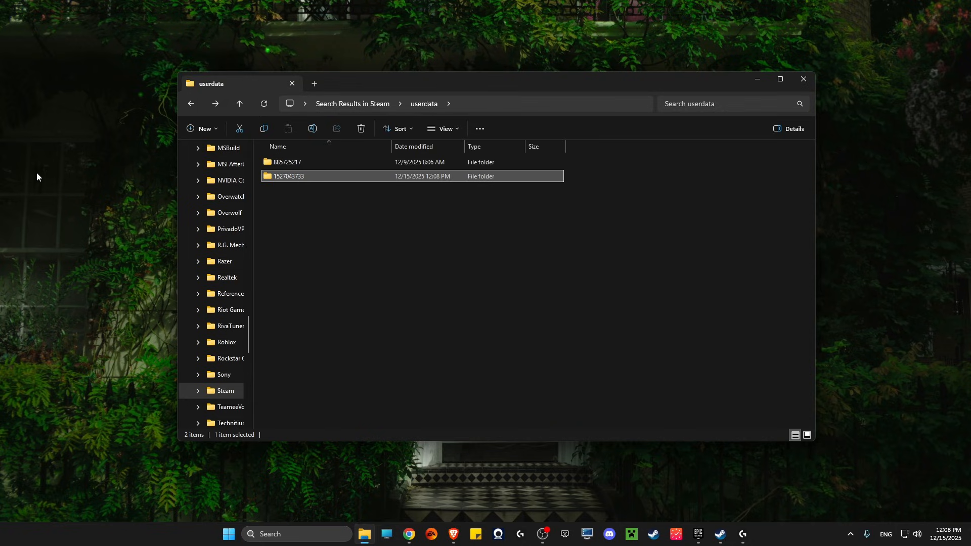
{"action": "mouse_move", "coordinate": [714, 445]}
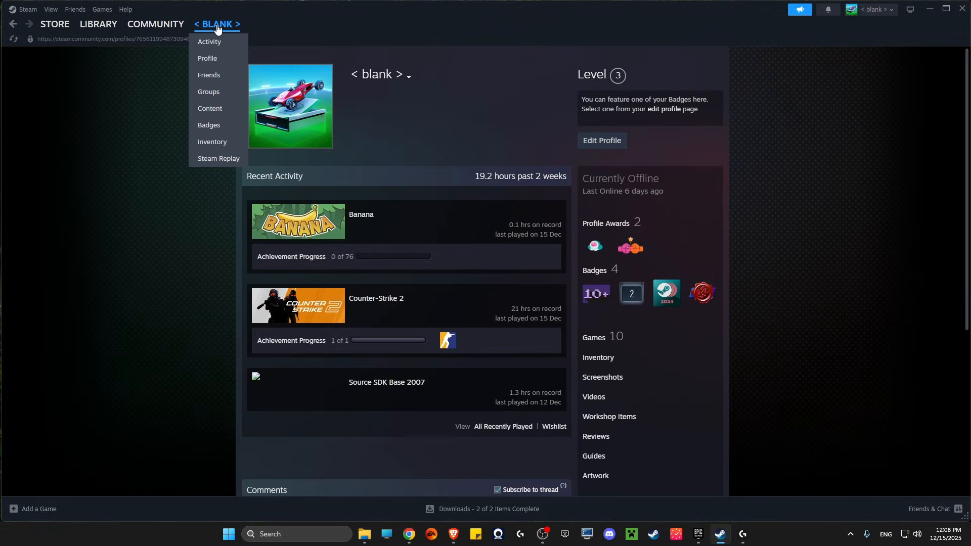
{"action": "left_click", "coordinate": [166, 54]}
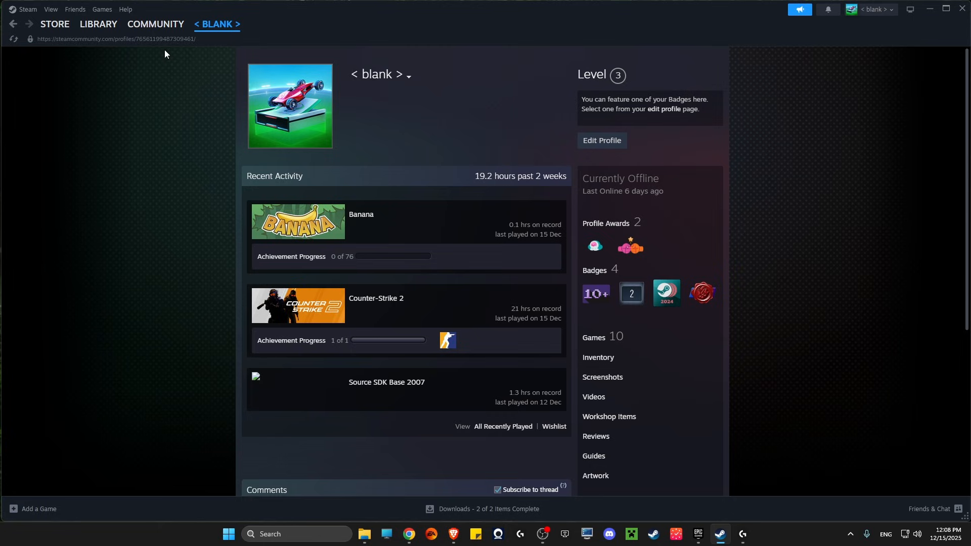
{"action": "mouse_move", "coordinate": [129, 54]}
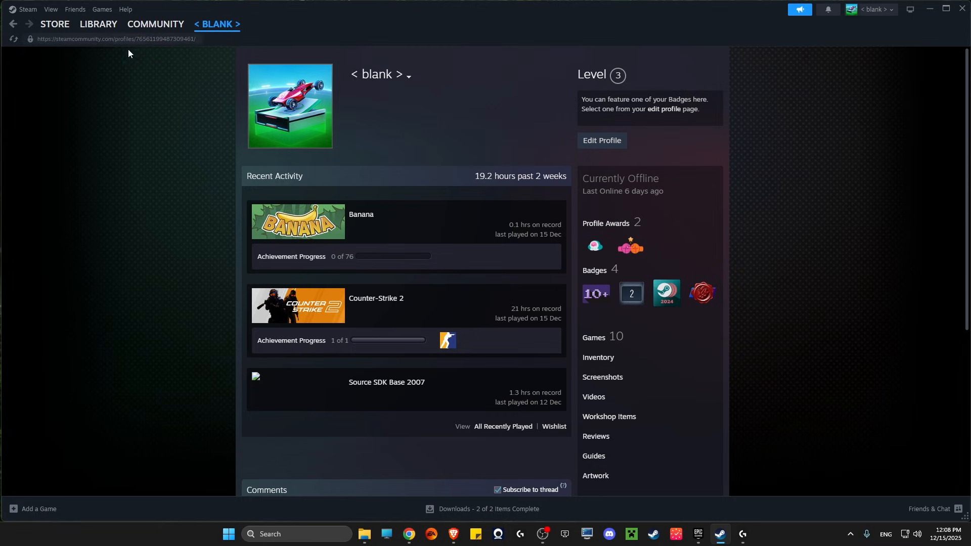
Step: View Google results for "steam id finder", scrolling to the SteamDB calculator
{"action": "left_click", "coordinate": [408, 538]}
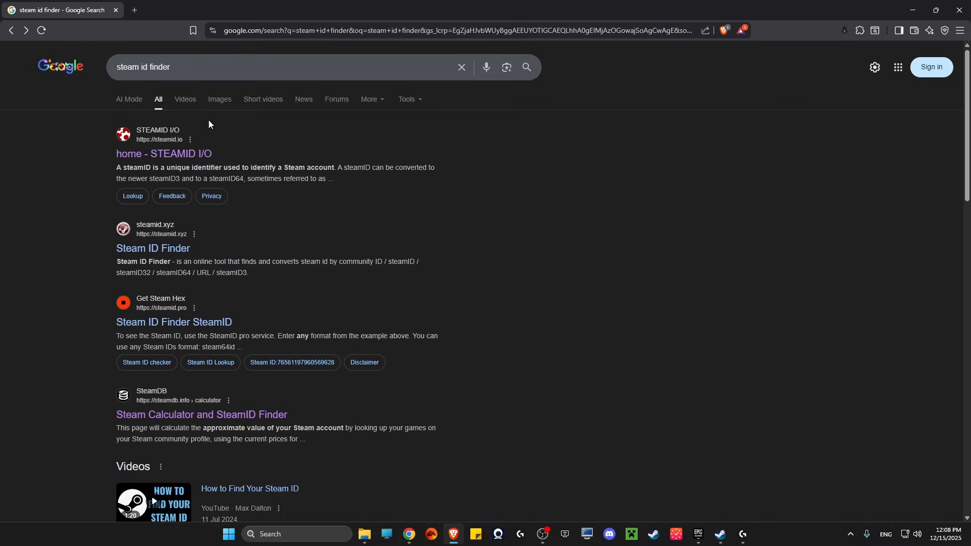
{"action": "mouse_move", "coordinate": [213, 177]}
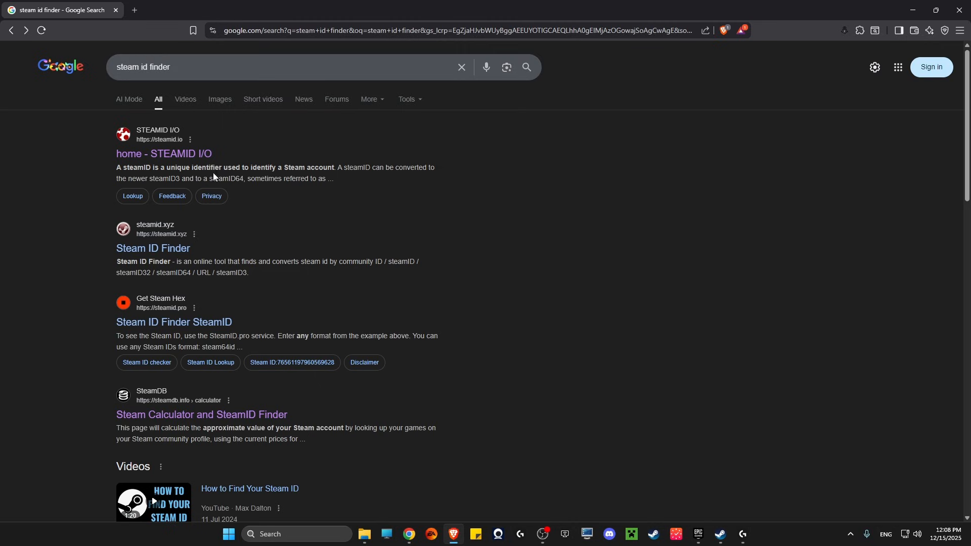
{"action": "scroll", "scroll_direction": "down", "scroll_amount": 3}
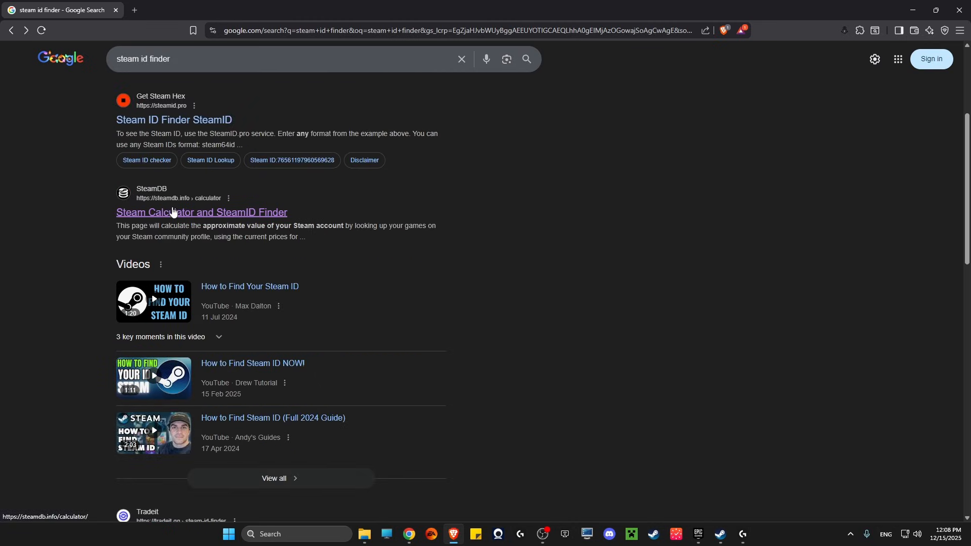
{"action": "mouse_move", "coordinate": [200, 217]}
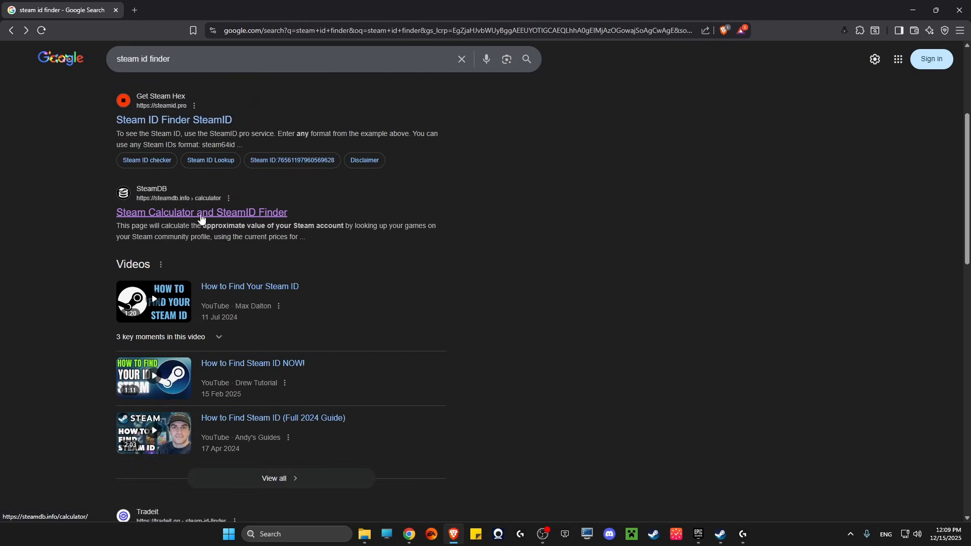
{"action": "left_click", "coordinate": [201, 213]}
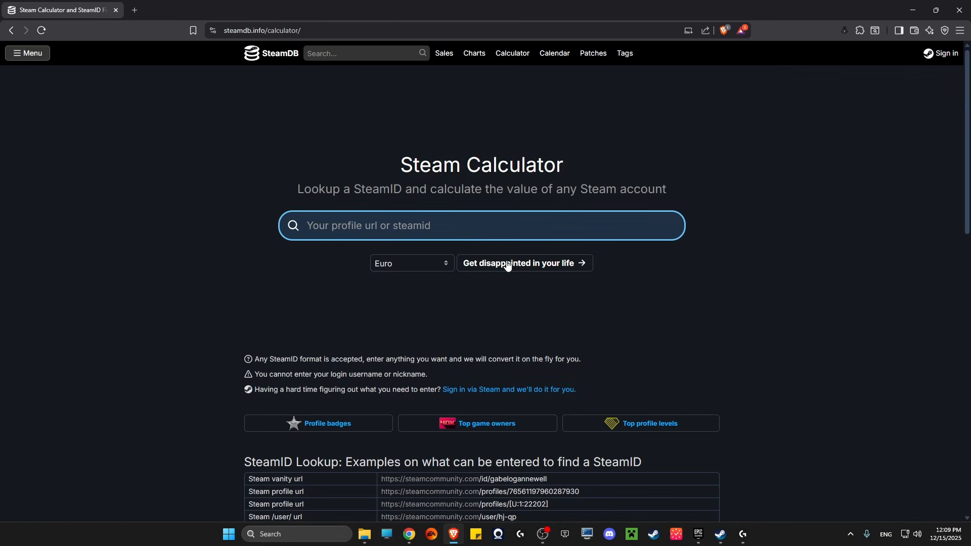
{"action": "type", "text": "https://steamcommunity.com/profiles/76561199487309461/"}
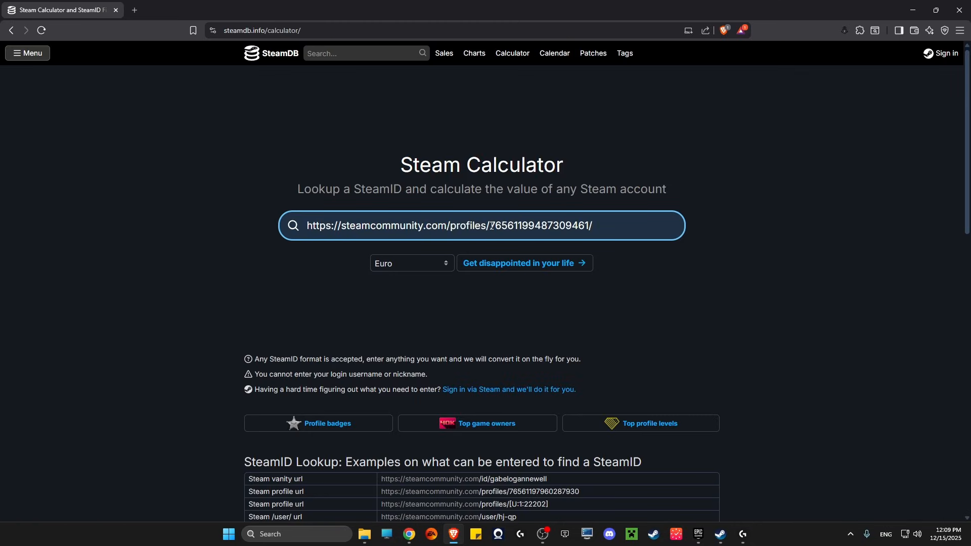
{"action": "triple_click", "coordinate": [480, 225]}
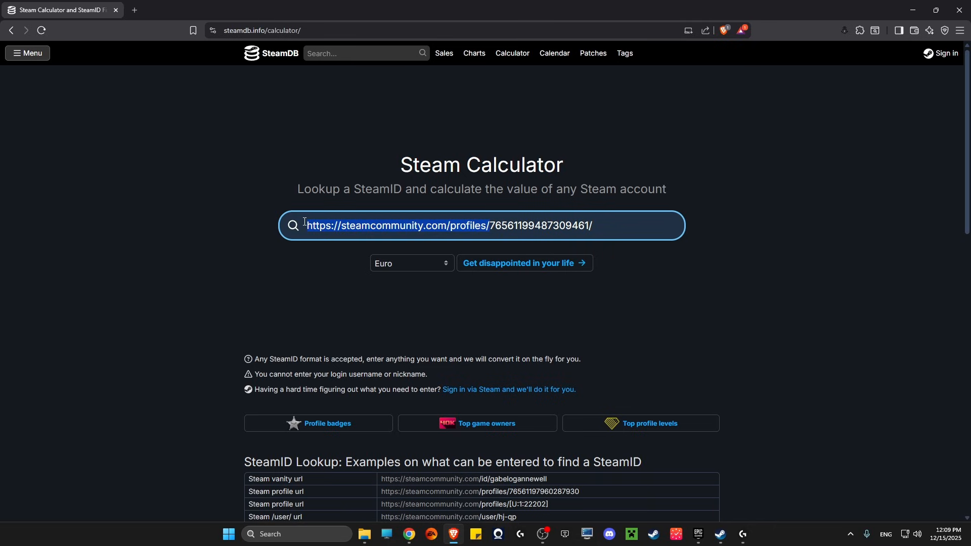
{"action": "type", "text": "76561199487309461/"}
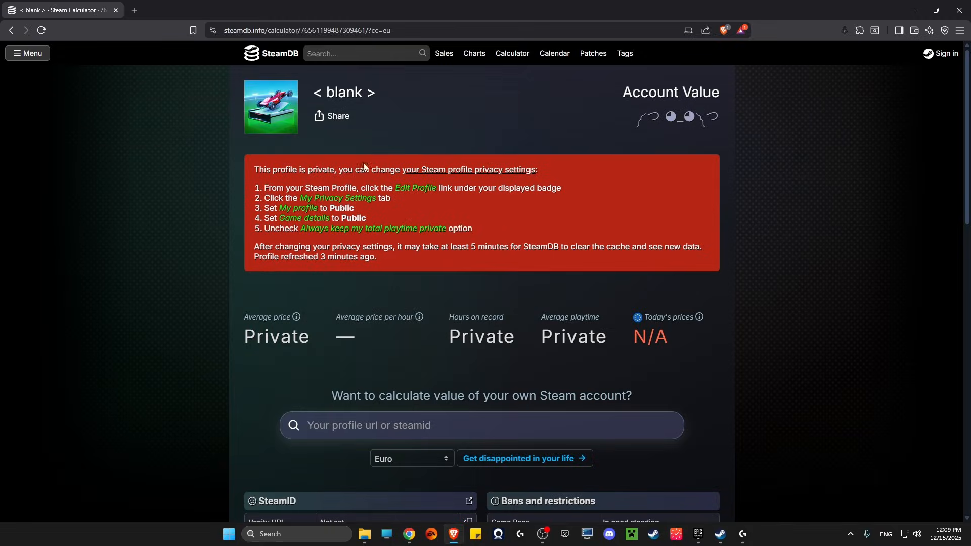
{"action": "scroll", "scroll_direction": "down", "scroll_amount": 3}
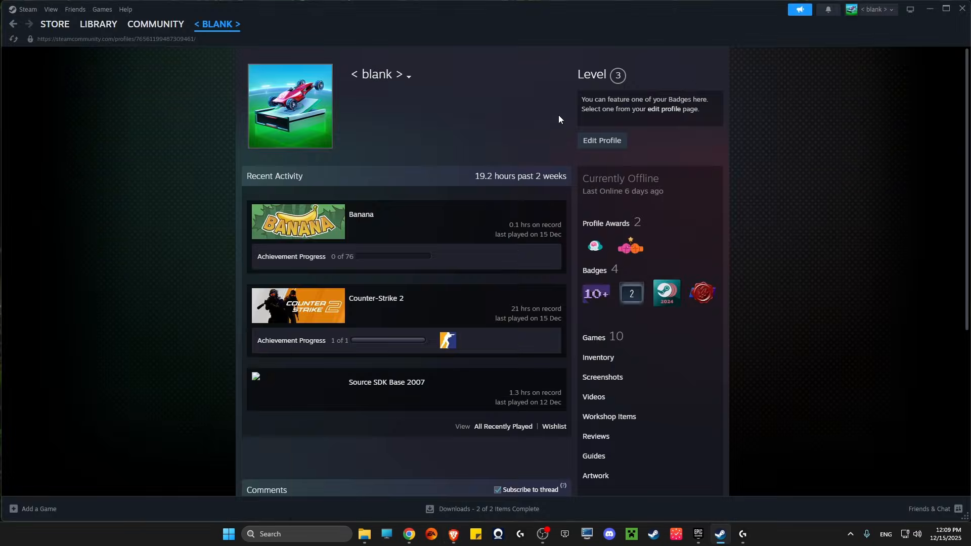
Step: Reopen File Explorer and check the most recently modified account folder in userdata
{"action": "left_click", "coordinate": [364, 538]}
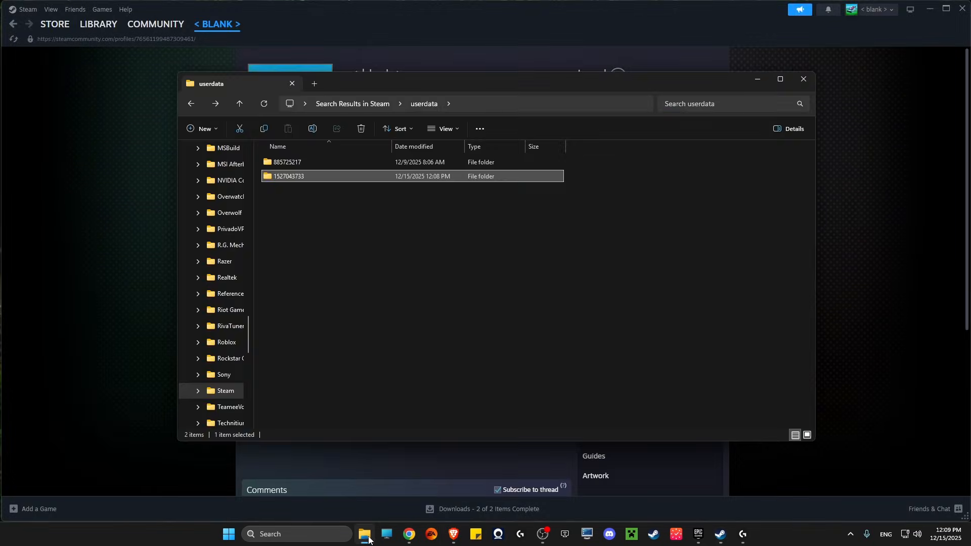
{"action": "mouse_move", "coordinate": [289, 178]}
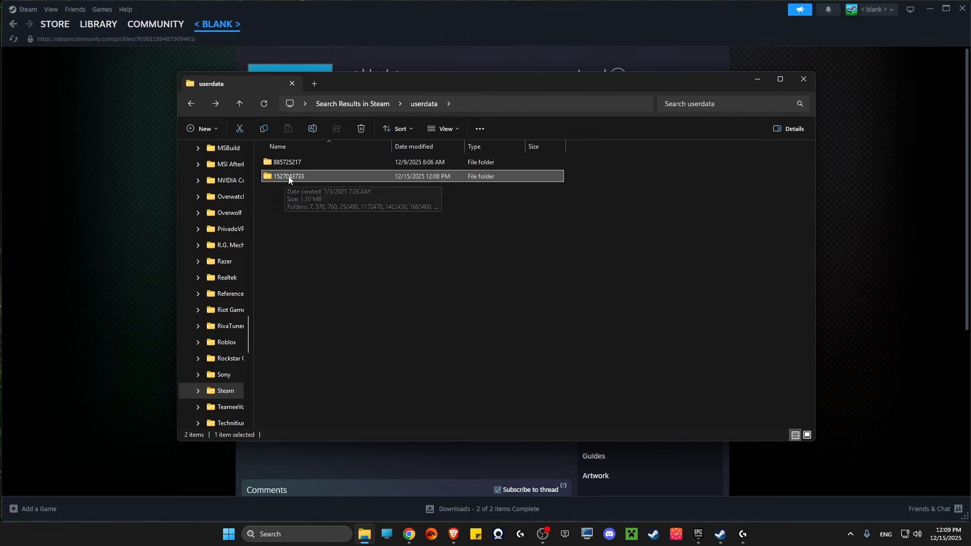
{"action": "mouse_move", "coordinate": [292, 180]}
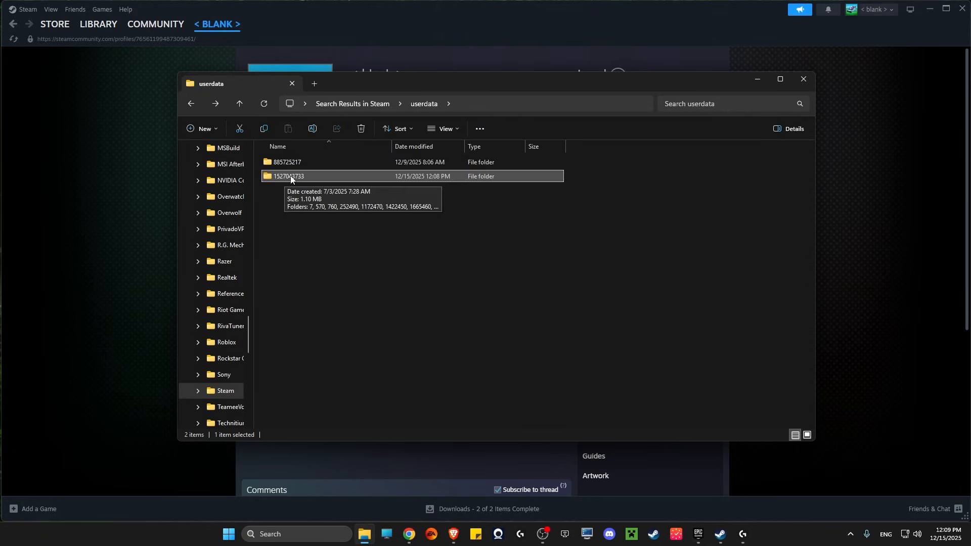
{"action": "double_click", "coordinate": [288, 176]}
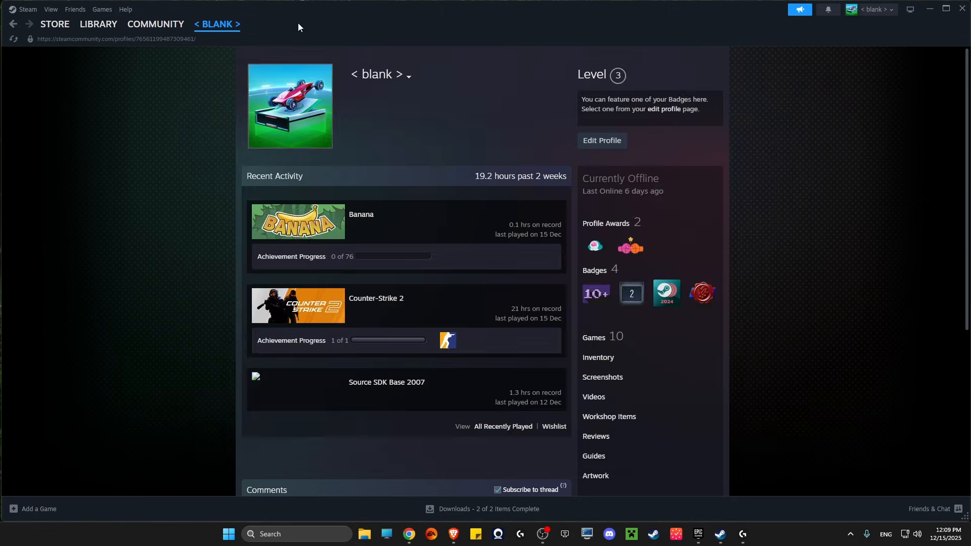
Step: Launch Counter-Strike 2 and view its settings with Enable Developer Console set to YES
{"action": "left_click", "coordinate": [97, 24]}
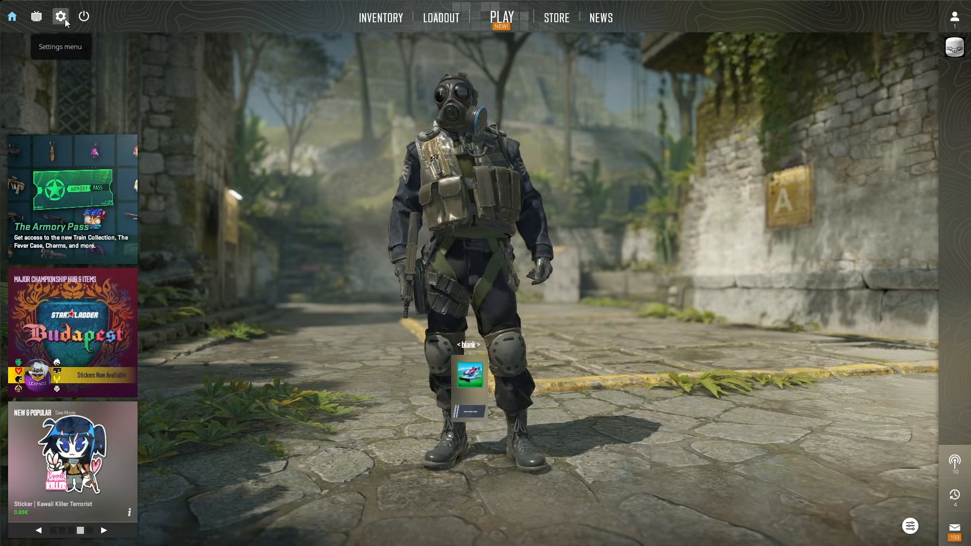
{"action": "left_click", "coordinate": [60, 16]}
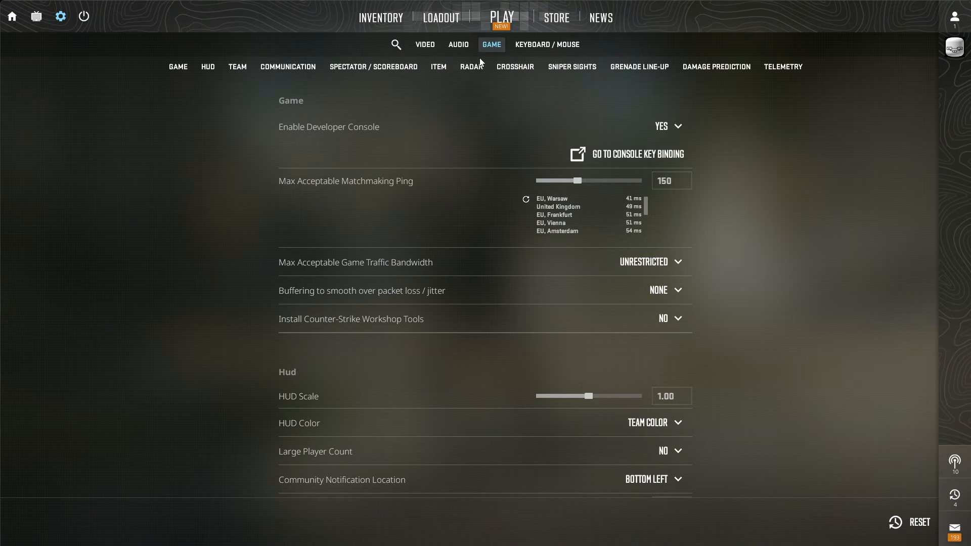
{"action": "mouse_move", "coordinate": [300, 127]}
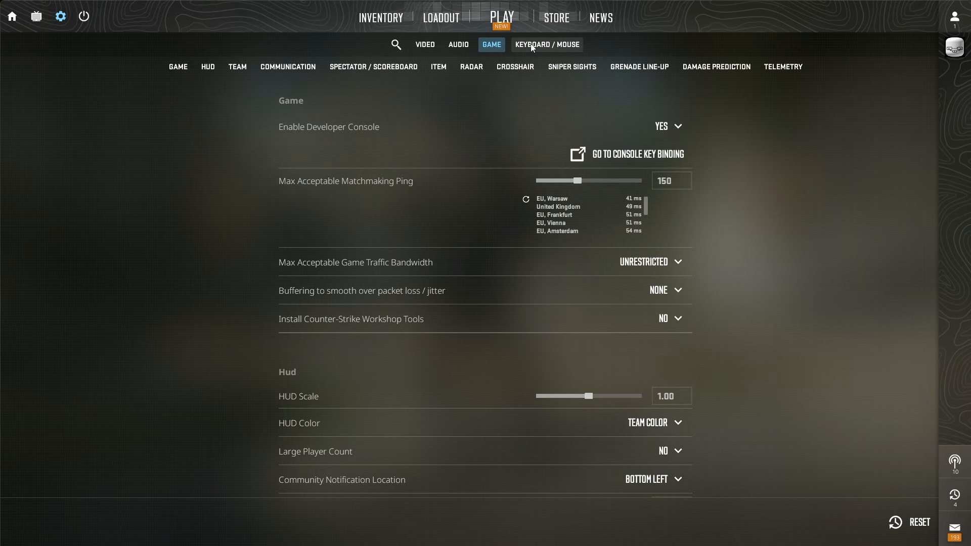
Step: Scroll the Keyboard / Mouse bindings to UI Keys, showing Toggle Console on M
{"action": "left_click", "coordinate": [546, 44]}
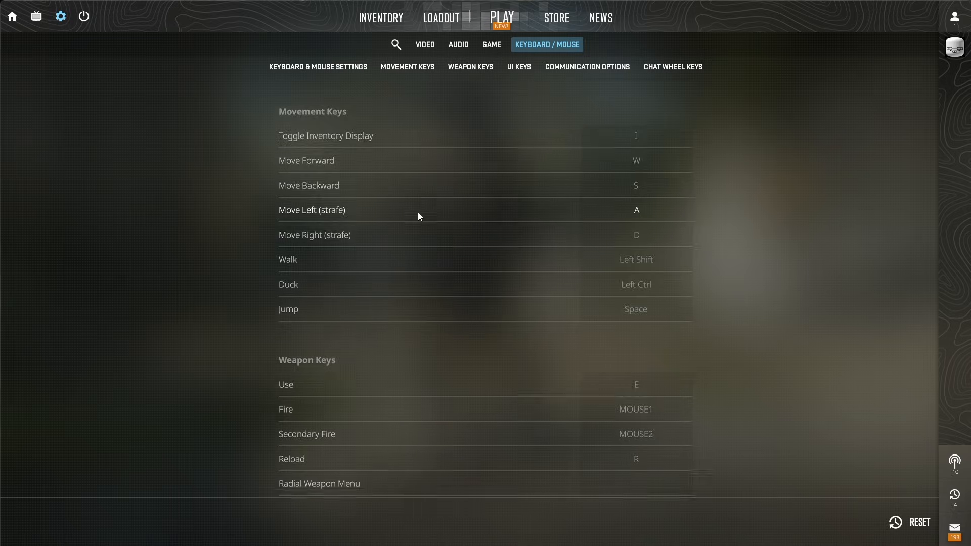
{"action": "scroll", "scroll_direction": "down", "scroll_amount": 3}
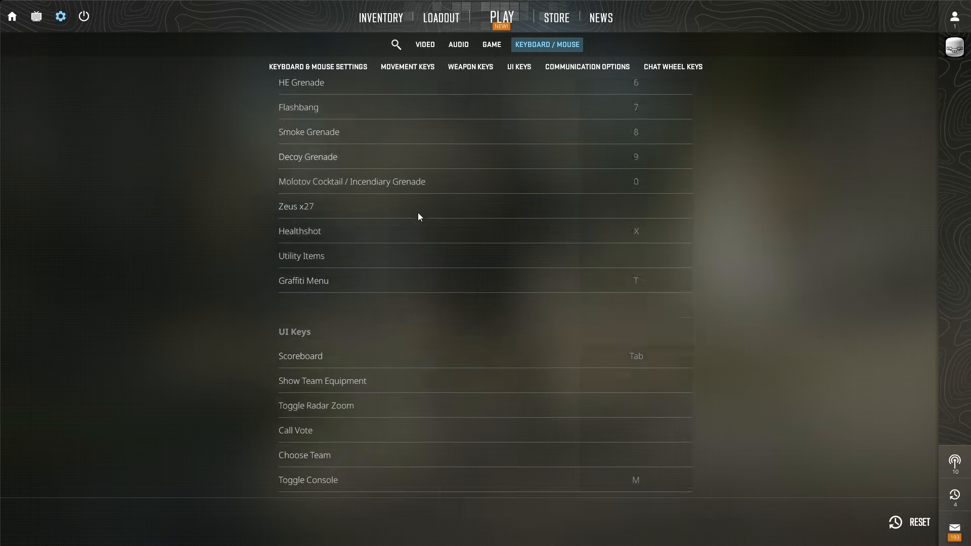
{"action": "scroll", "scroll_direction": "down", "scroll_amount": 3}
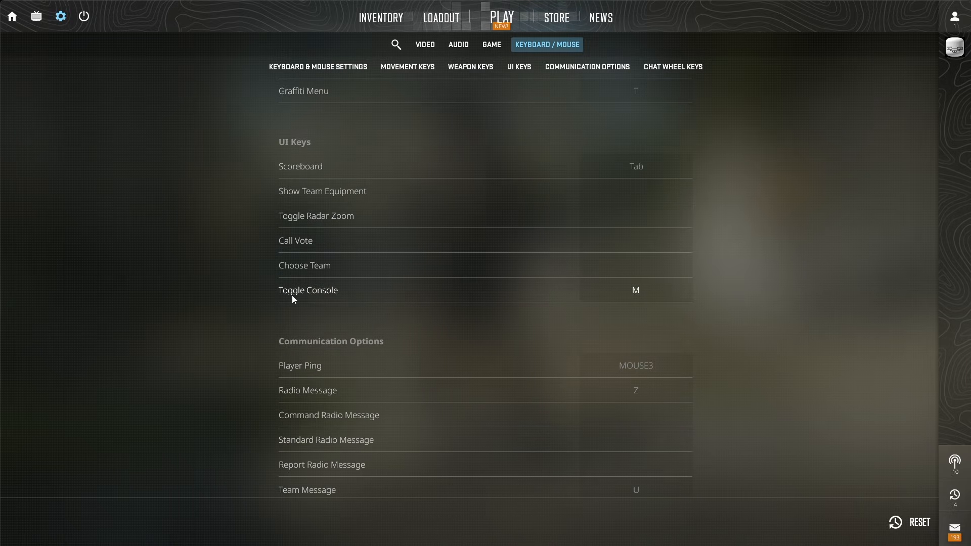
{"action": "mouse_move", "coordinate": [633, 299]}
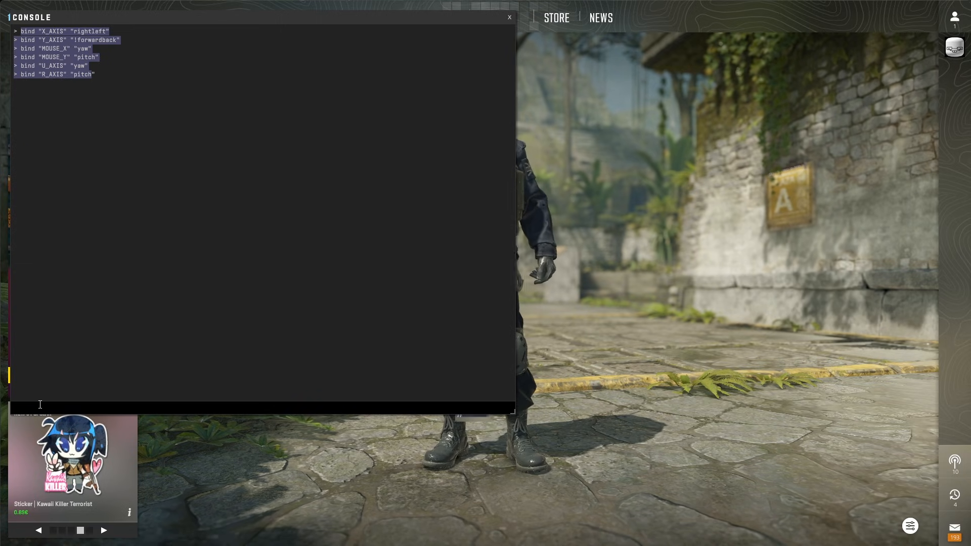
{"action": "mouse_move", "coordinate": [52, 388]}
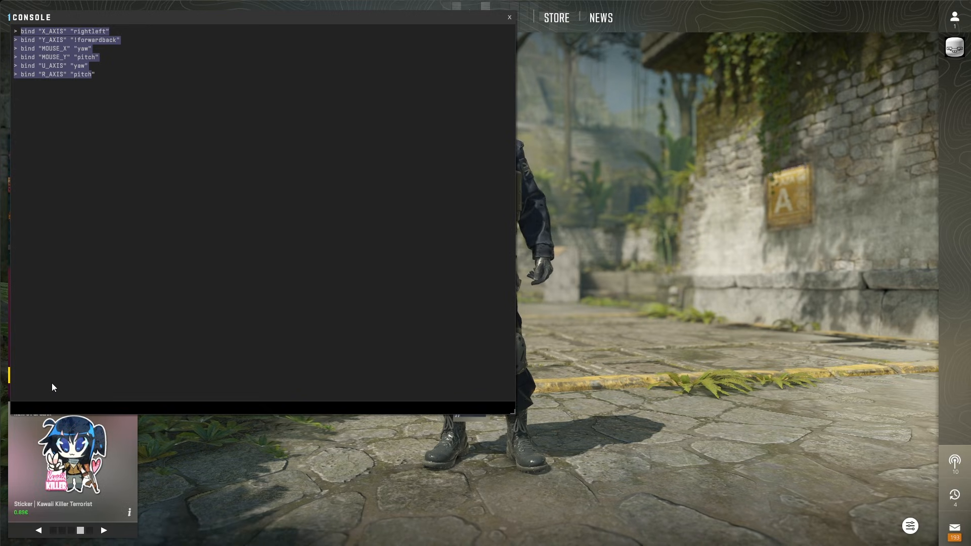